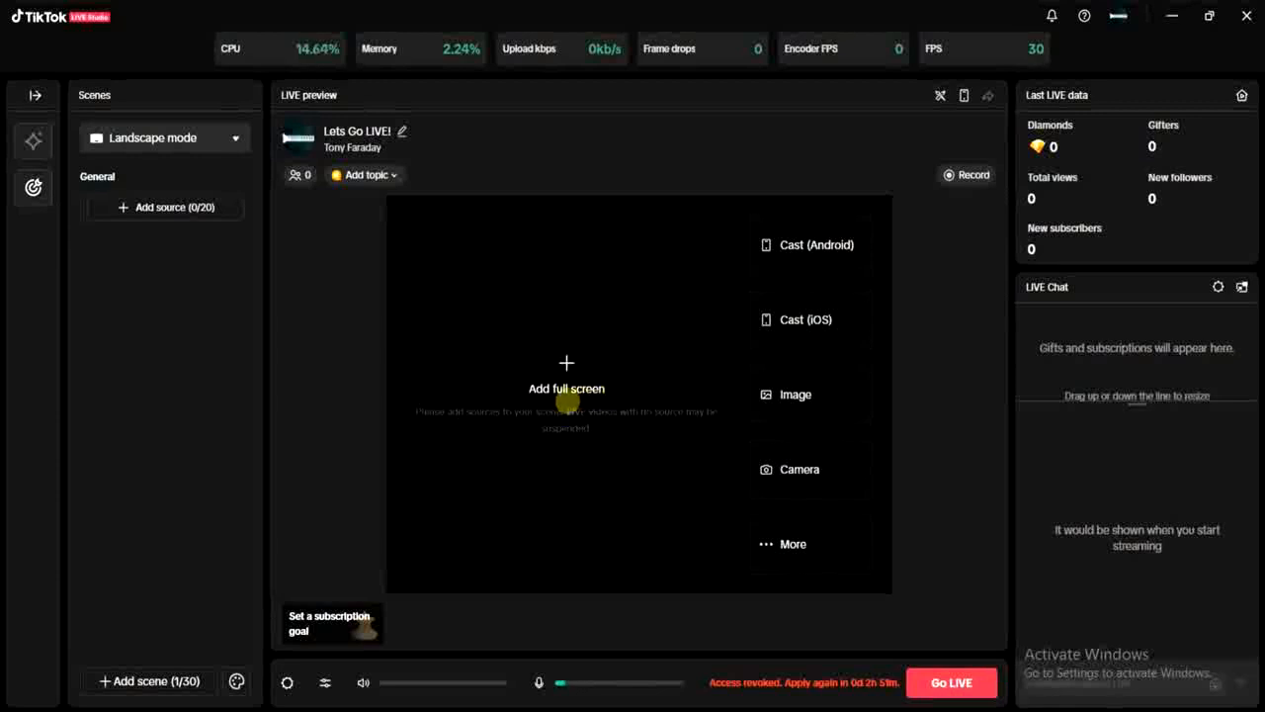
pyautogui.moveTo(538, 476)
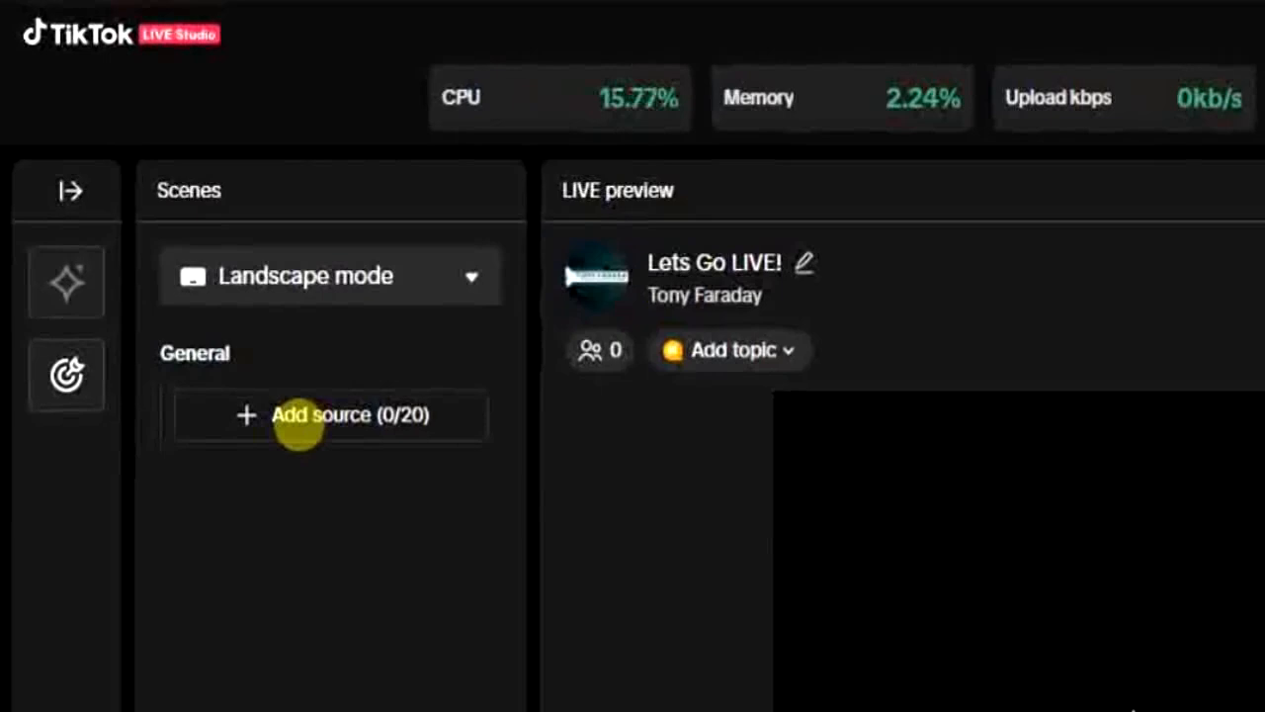
# - Start adding a Window Capture source, then cancel its setup
pyautogui.click(328, 415)
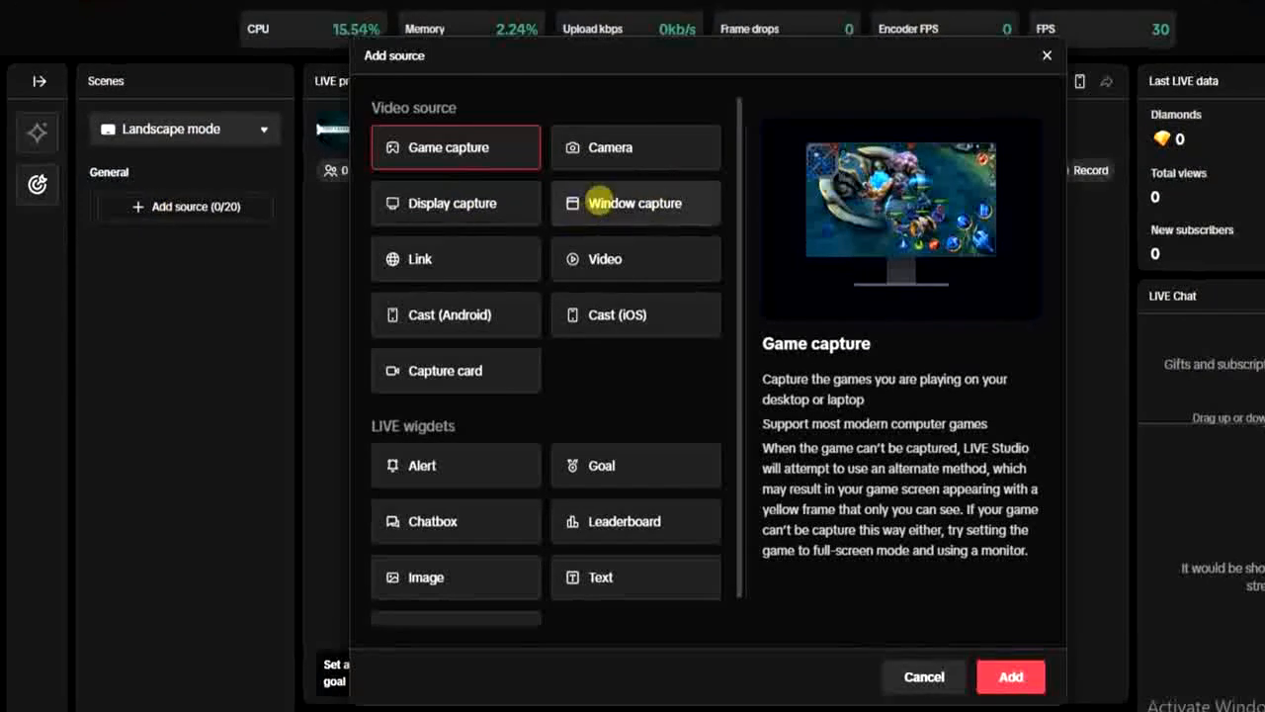
pyautogui.moveTo(609, 213)
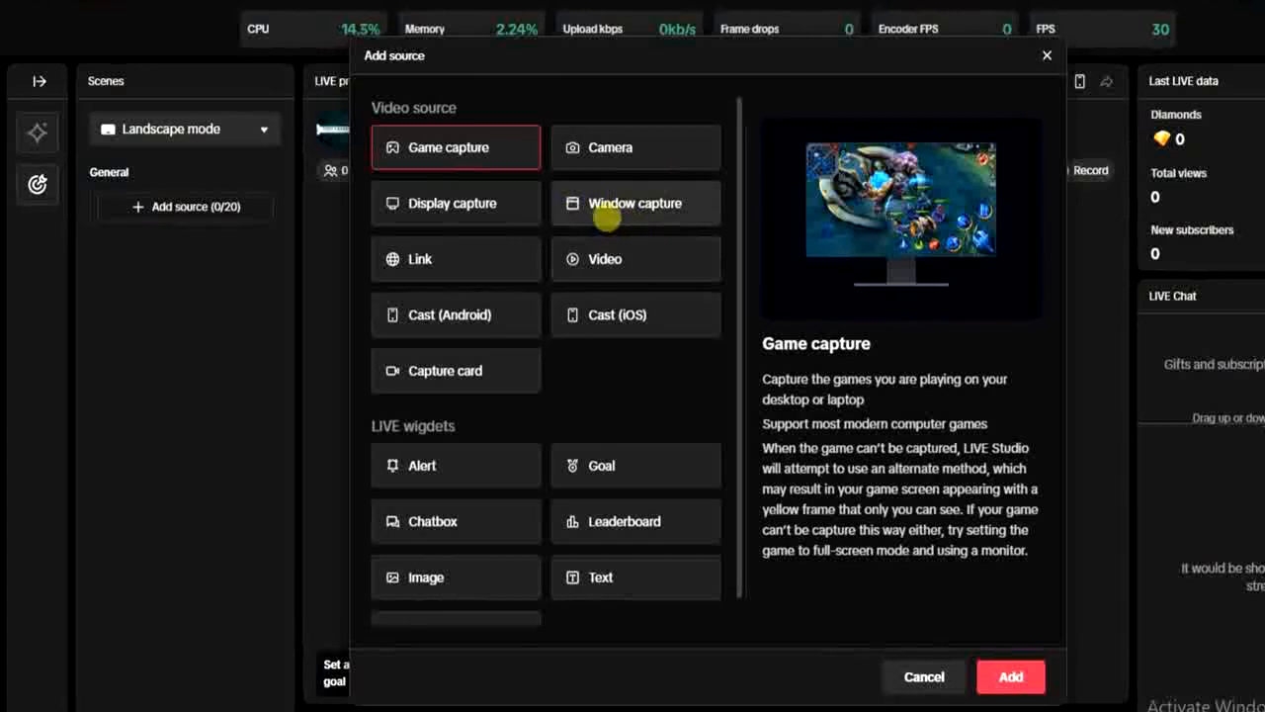
pyautogui.moveTo(617, 201)
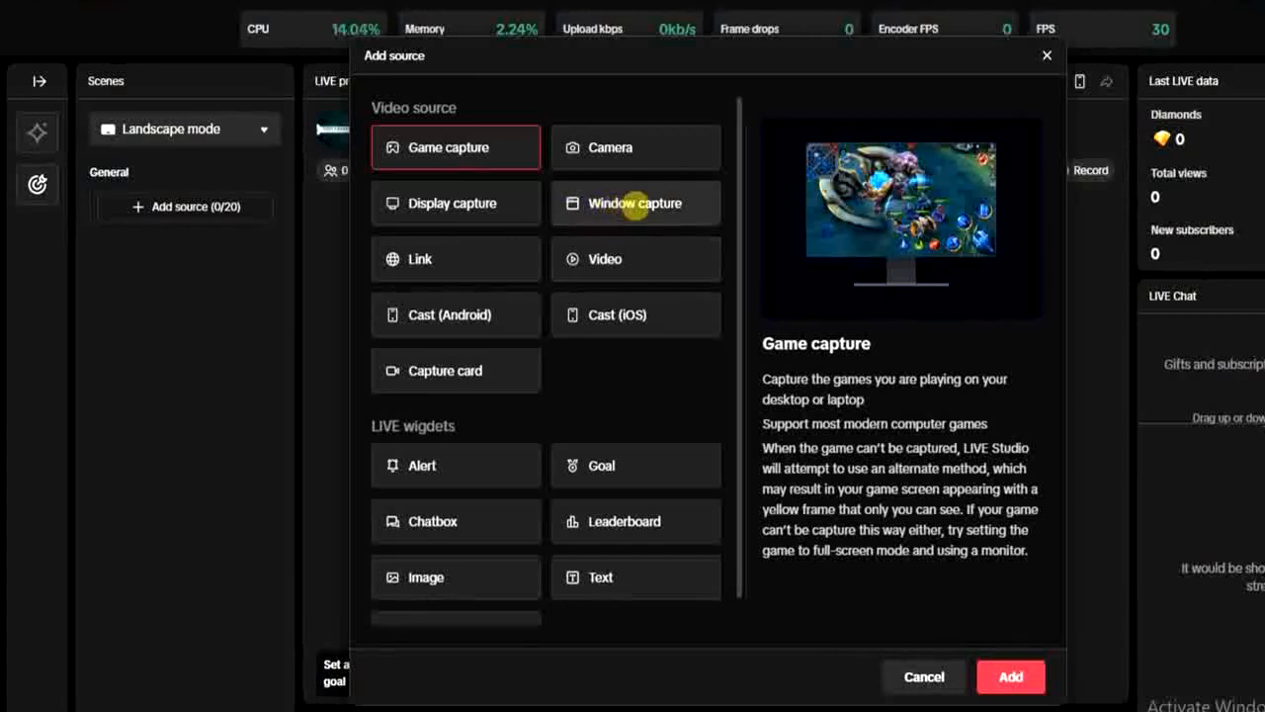
pyautogui.click(635, 201)
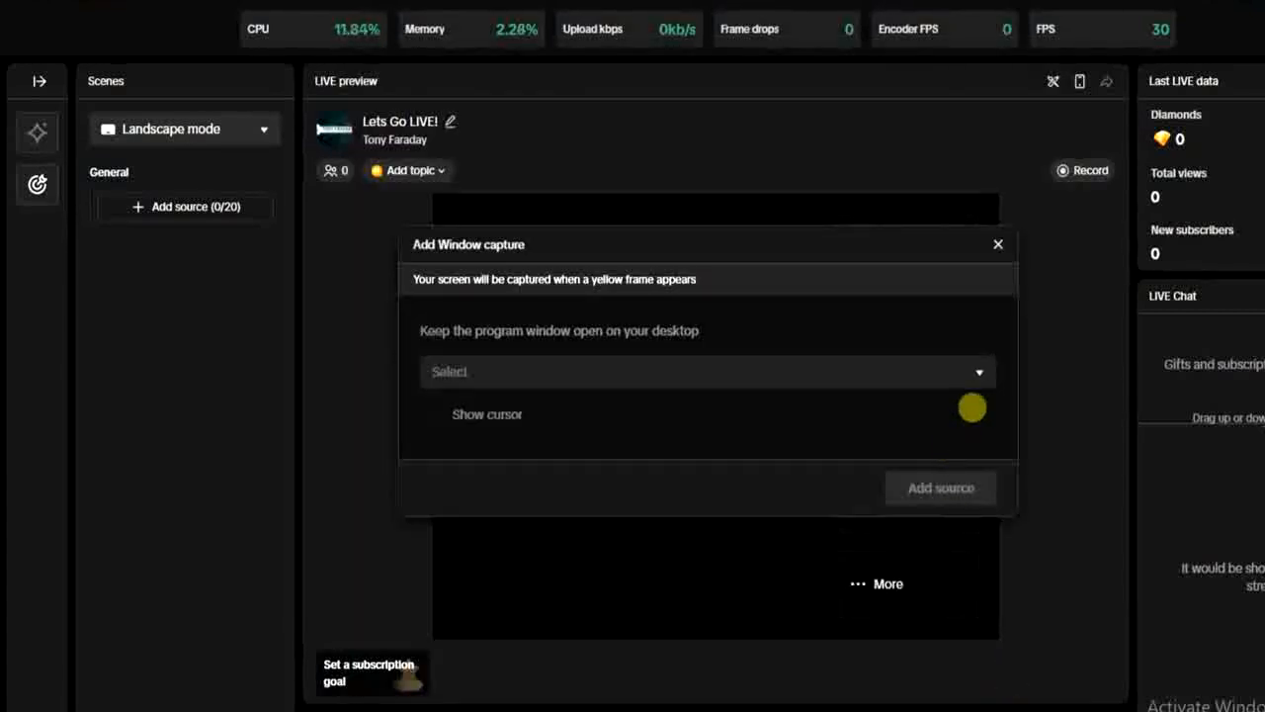
pyautogui.click(707, 372)
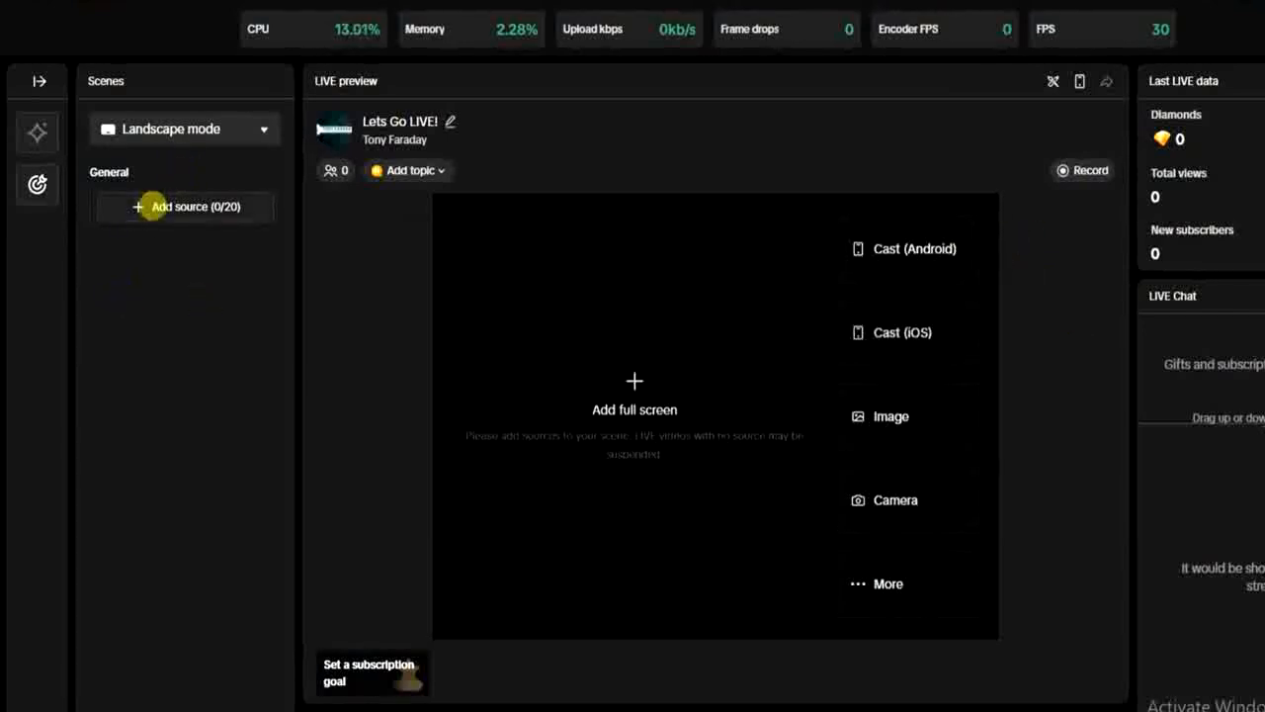
# - Try adding a Display Capture source of the whole monitor to the scene
pyautogui.click(194, 208)
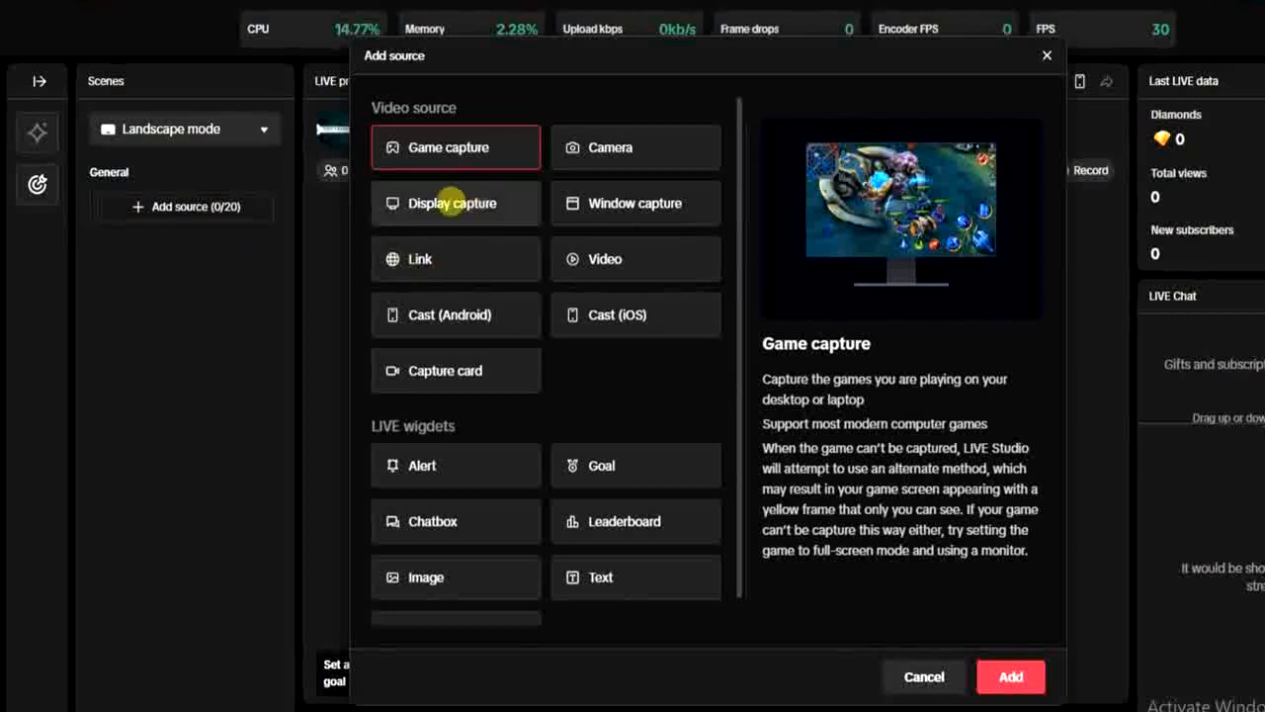
pyautogui.click(450, 202)
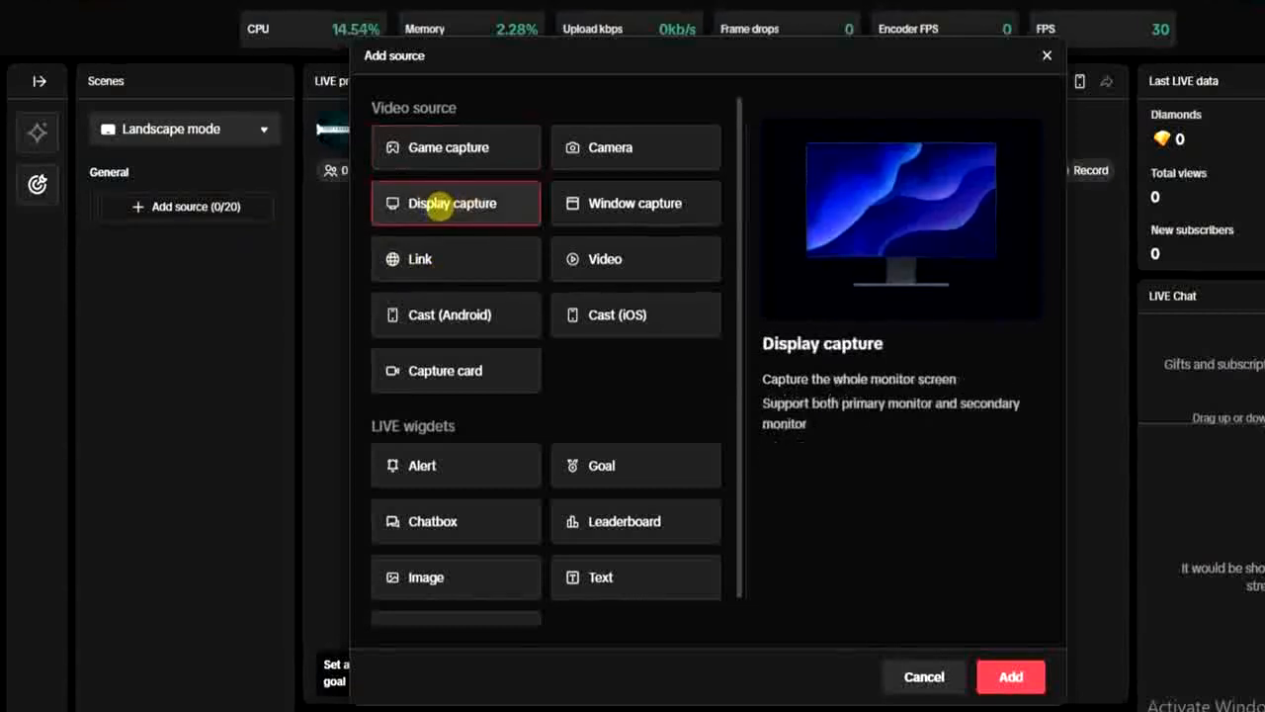
pyautogui.click(924, 677)
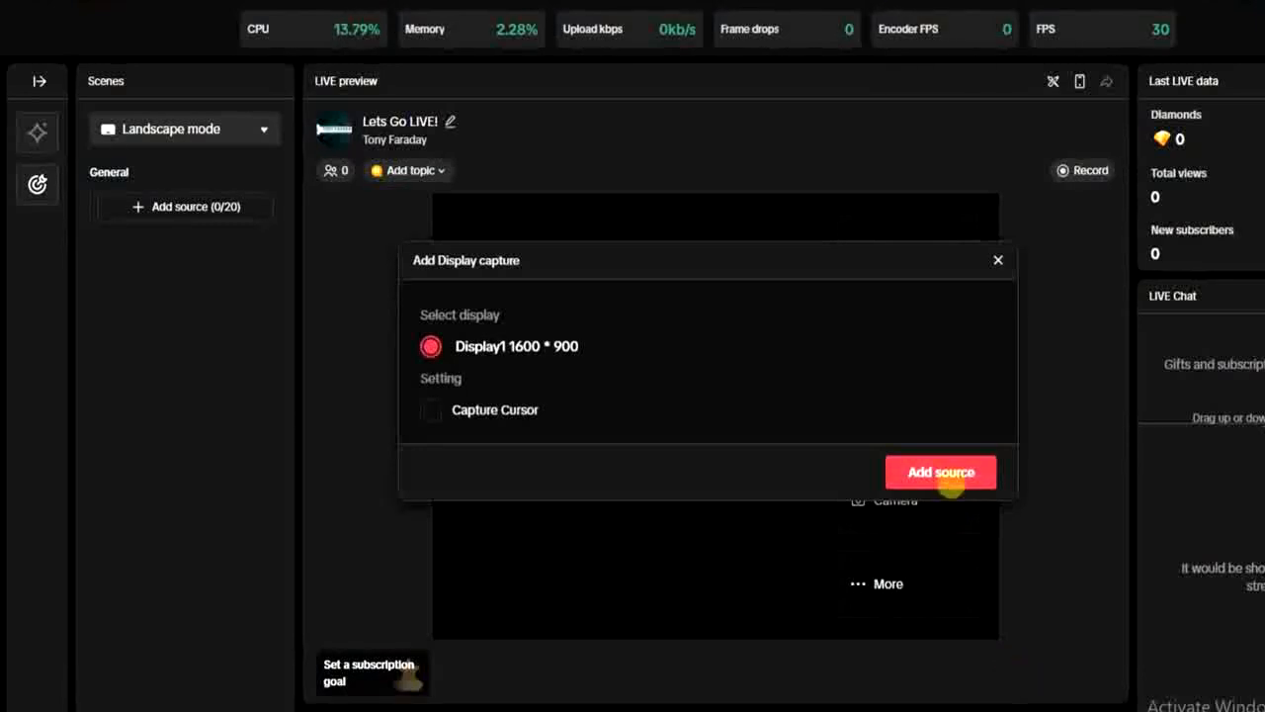
pyautogui.click(941, 470)
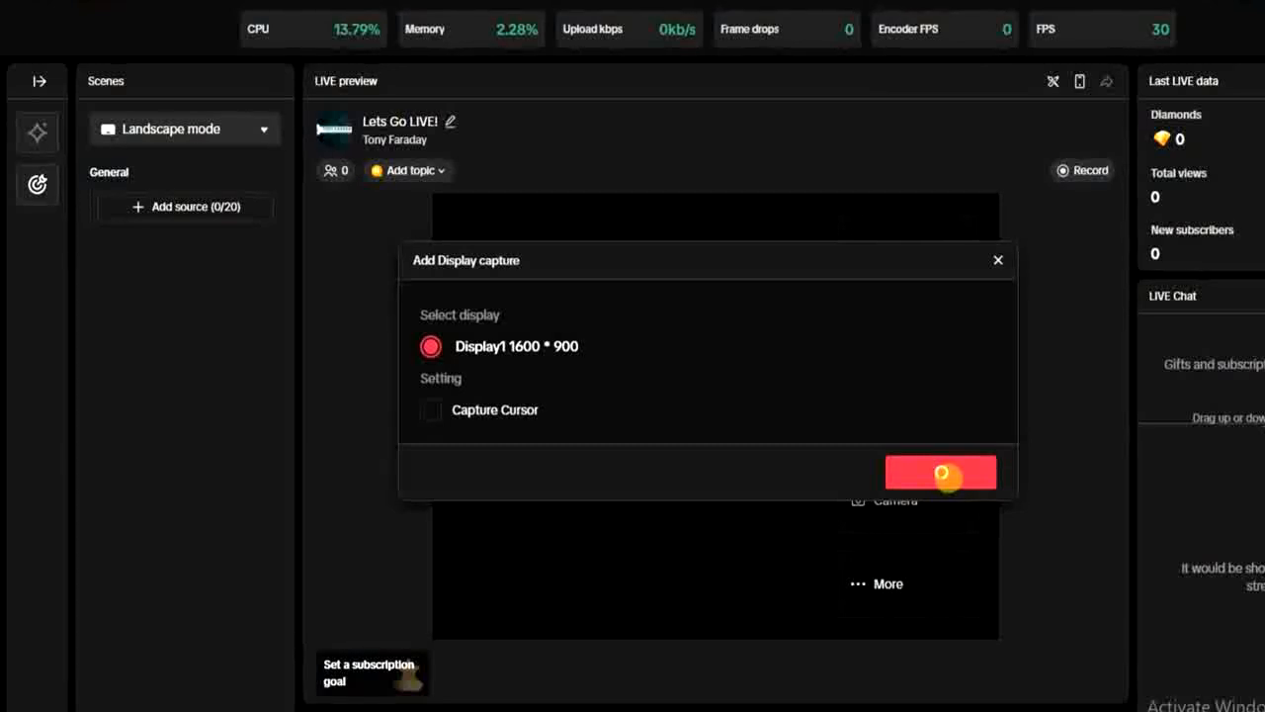
pyautogui.click(941, 473)
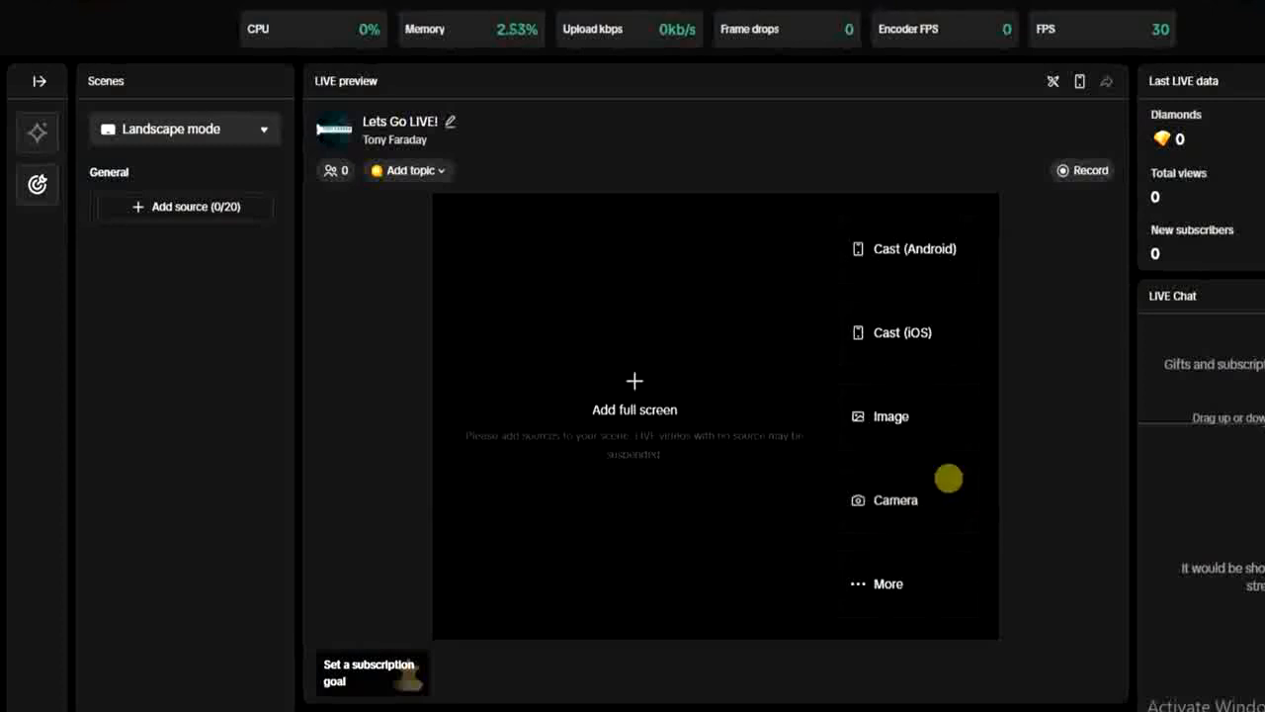
pyautogui.moveTo(896, 498)
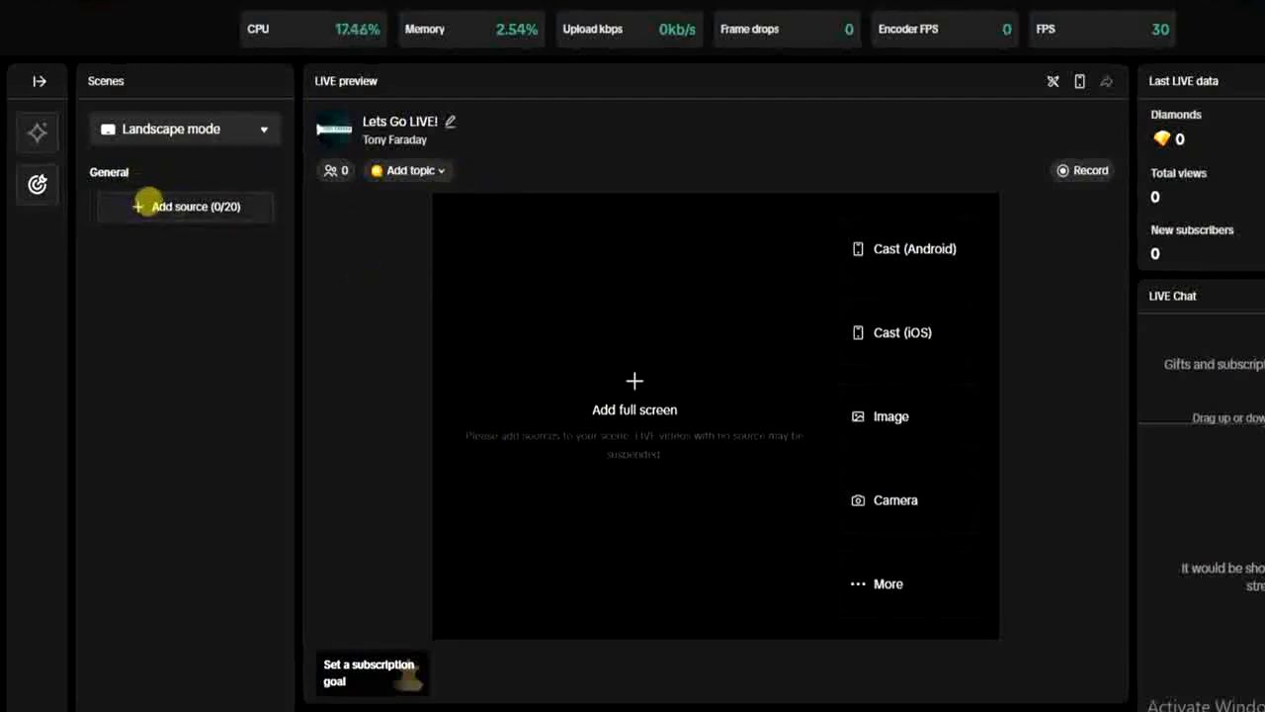
# - Add the webcam as a Camera source so its feed shows in the live preview
pyautogui.click(194, 206)
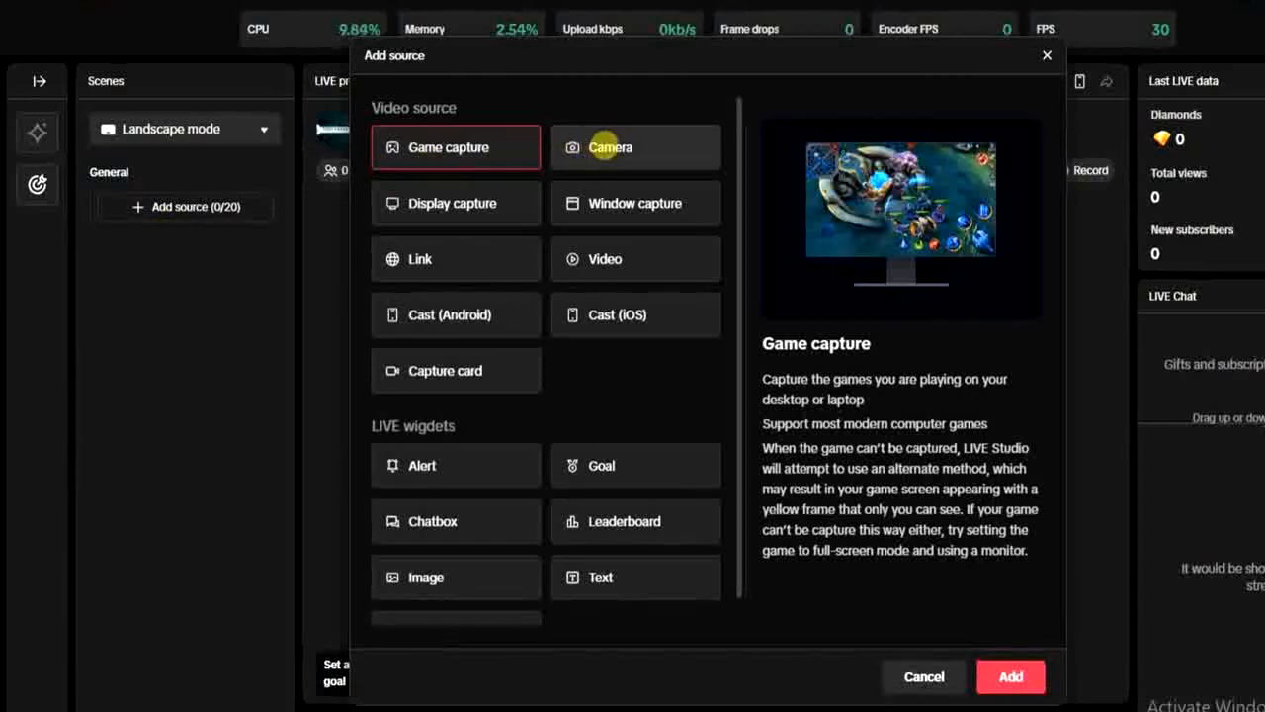
pyautogui.click(635, 147)
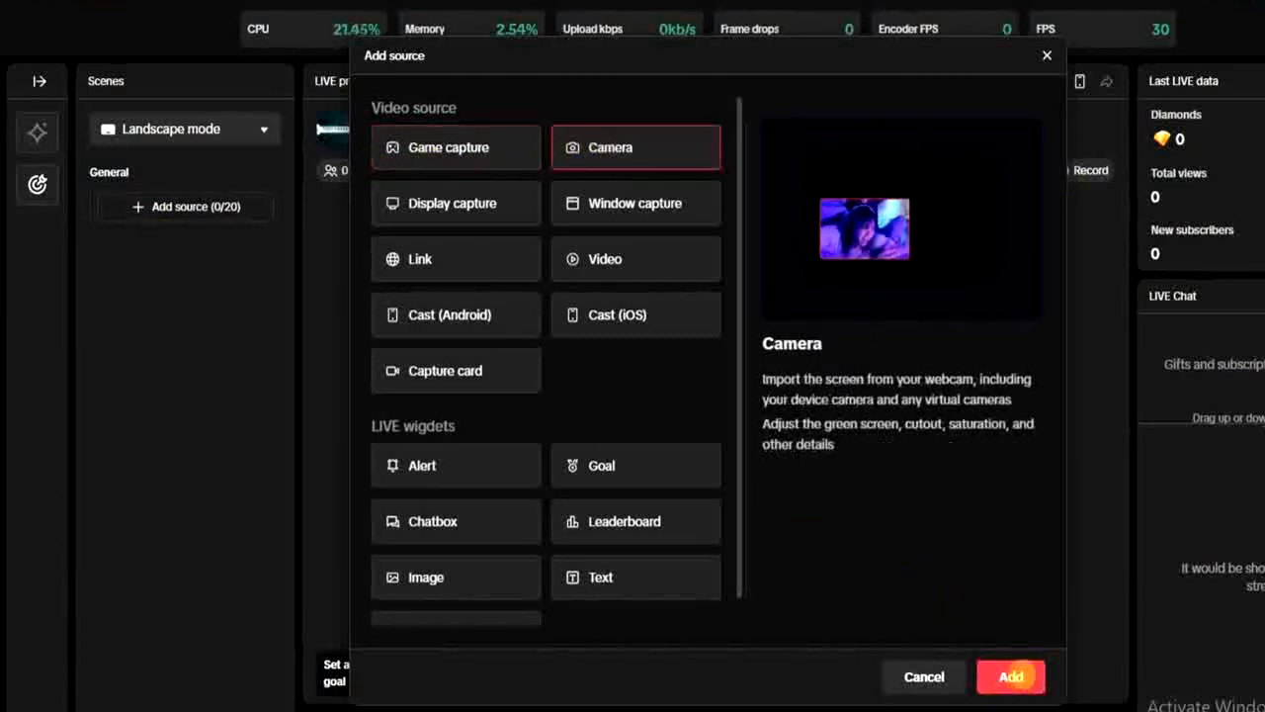
pyautogui.click(1009, 676)
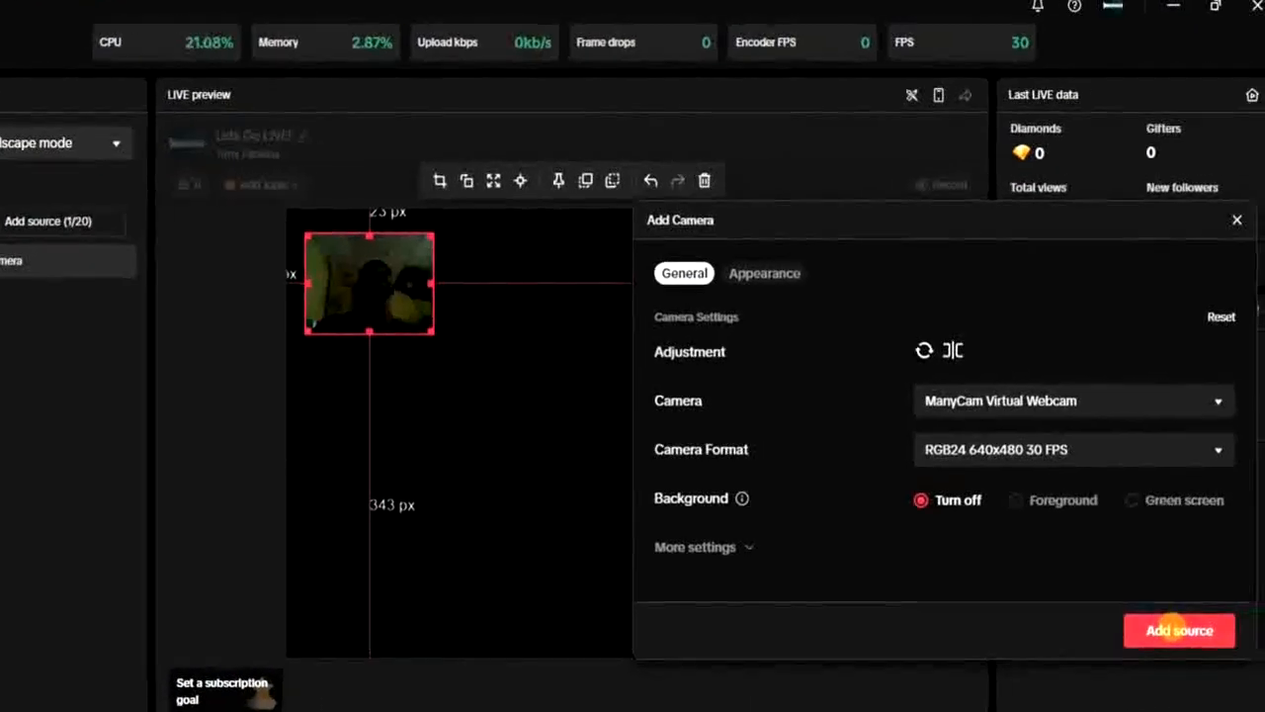
pyautogui.click(1178, 628)
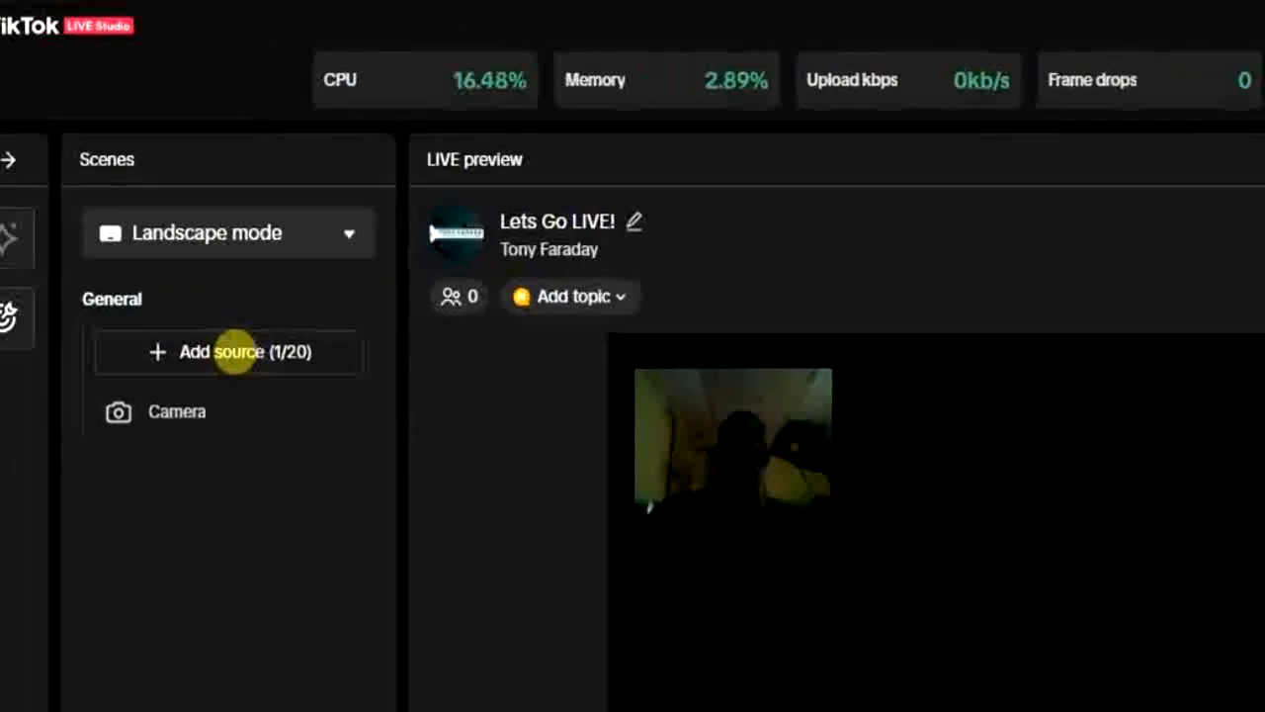
# - Mute the microphone from the bottom toolbar, keeping the webcam source in the scene
pyautogui.click(230, 352)
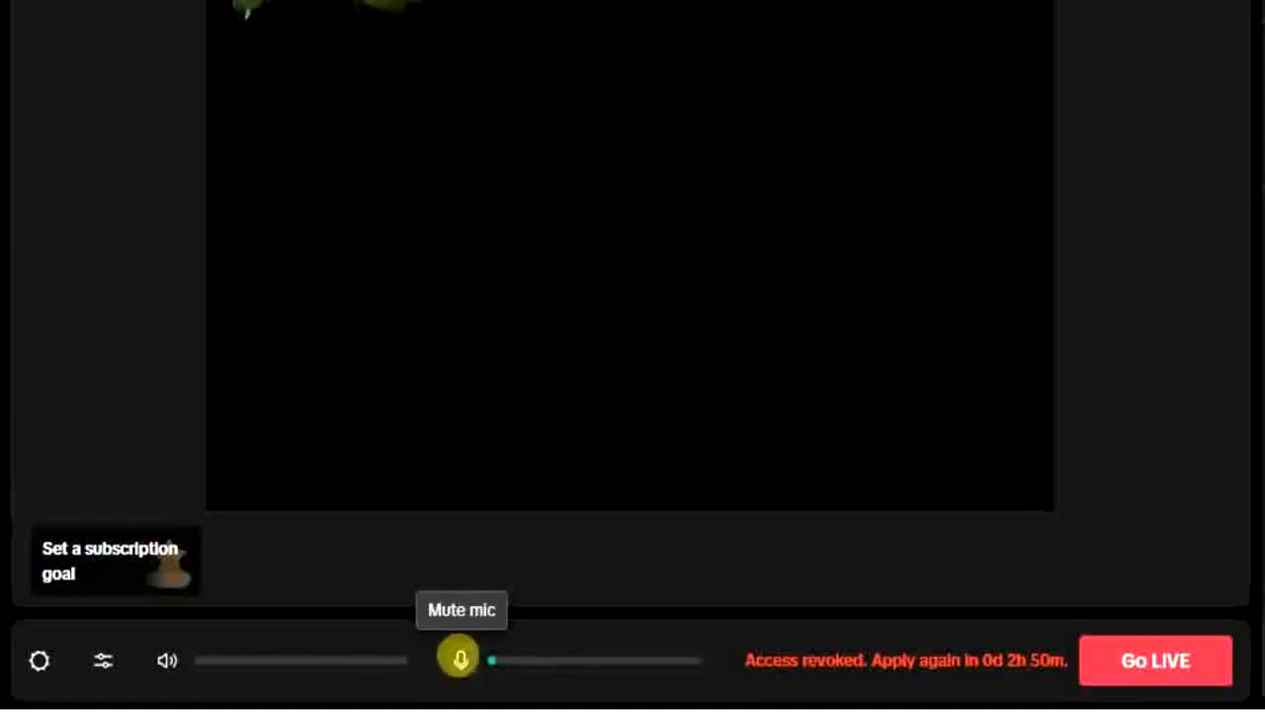
pyautogui.click(460, 660)
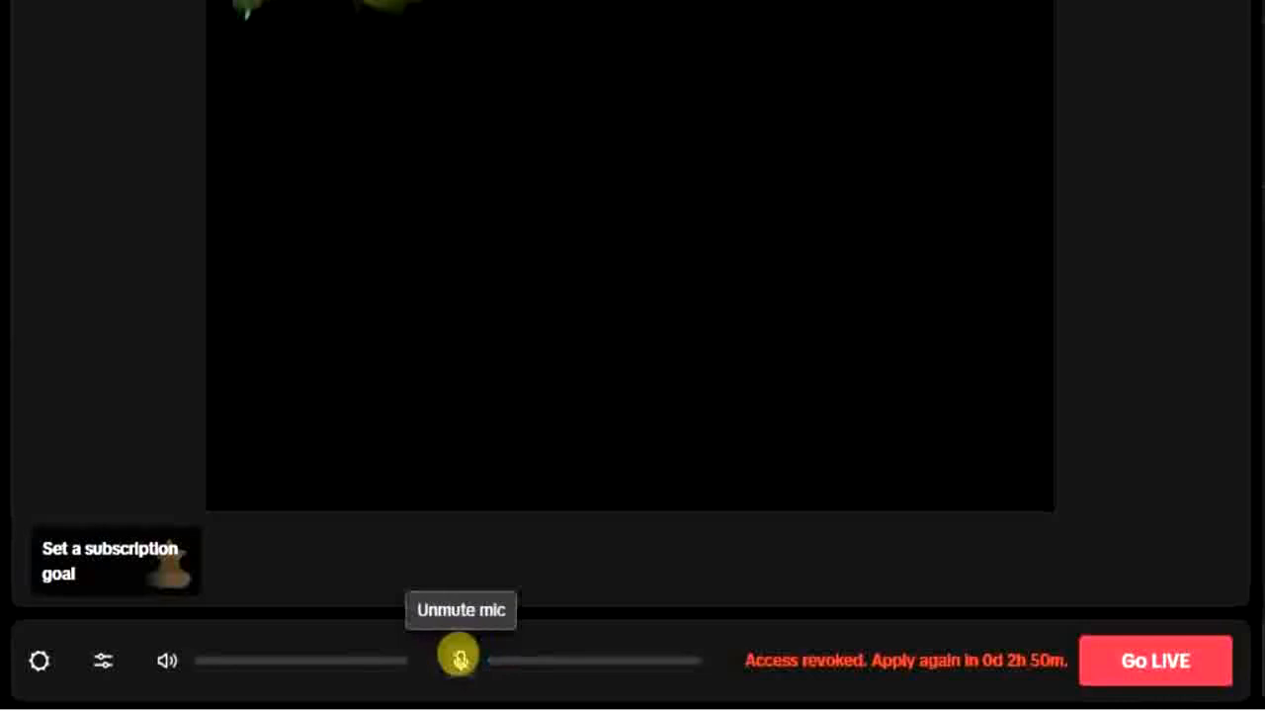